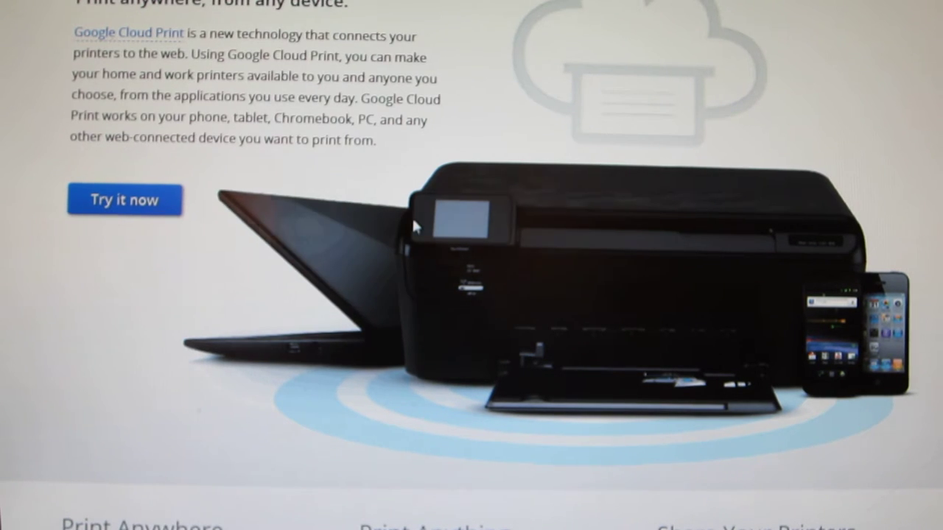
{"action": "mouse_move", "coordinate": [655, 74]}
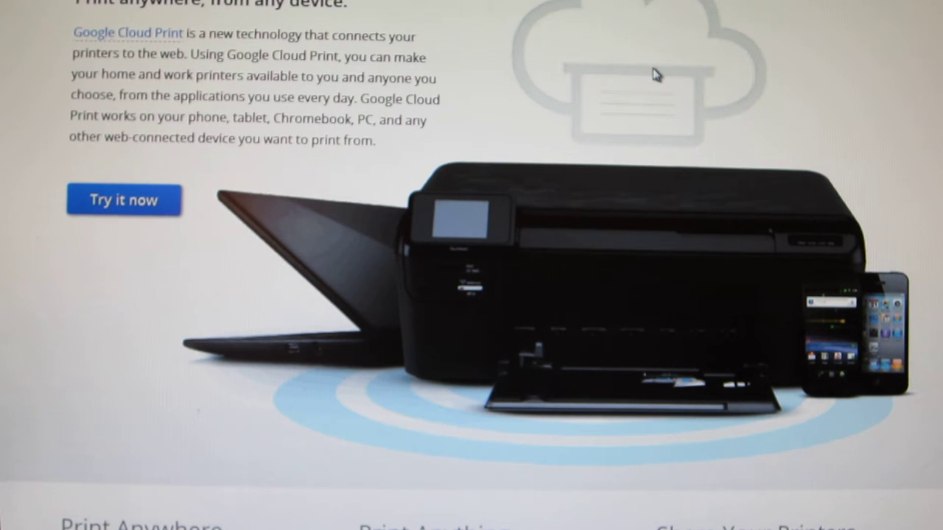
{"action": "mouse_move", "coordinate": [817, 64]}
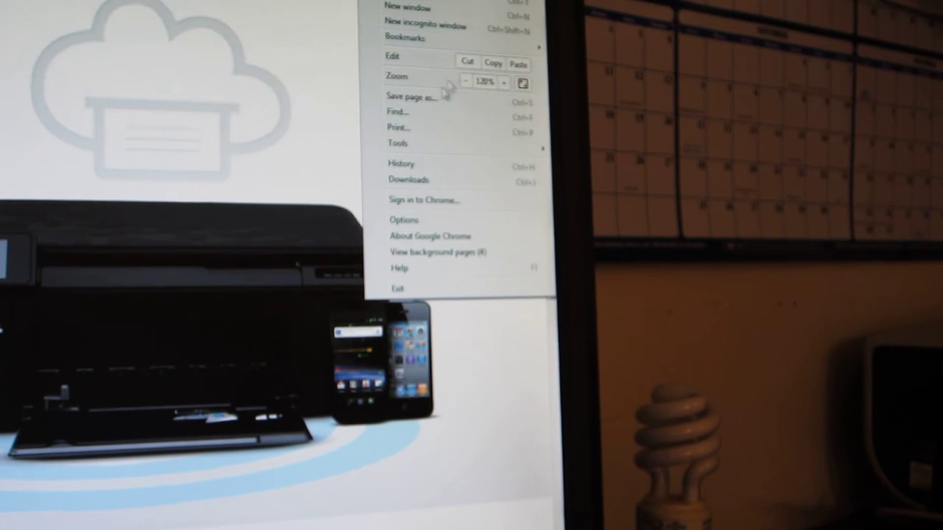
- Open Chrome's Options settings page from the wrench menu's Tools submenu
{"action": "left_click", "coordinate": [398, 144]}
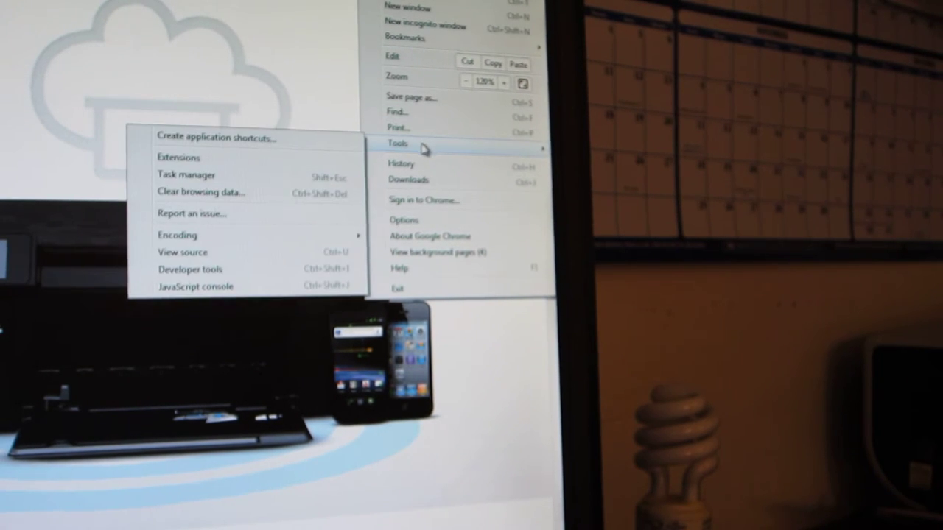
{"action": "left_click", "coordinate": [403, 219]}
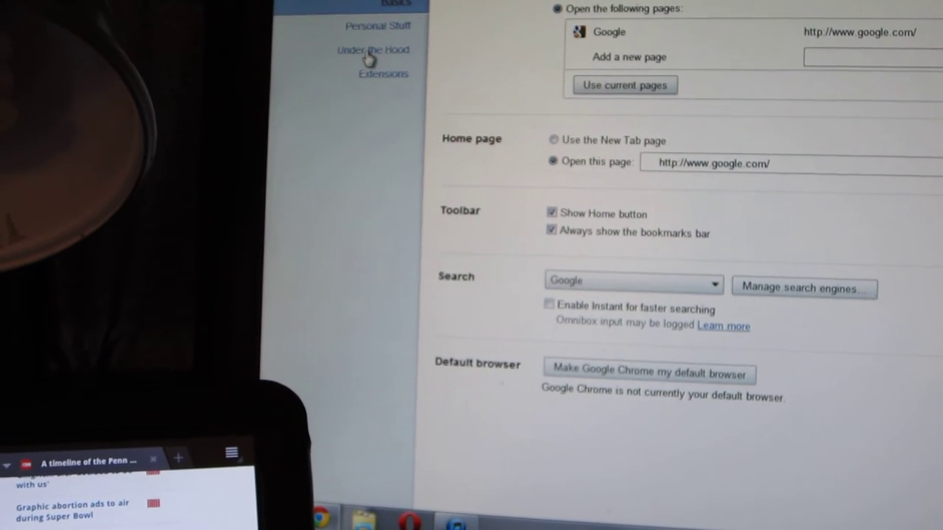
- Sign in to Google Cloud Print under Under the Hood and finish printer registration
{"action": "left_click", "coordinate": [372, 51]}
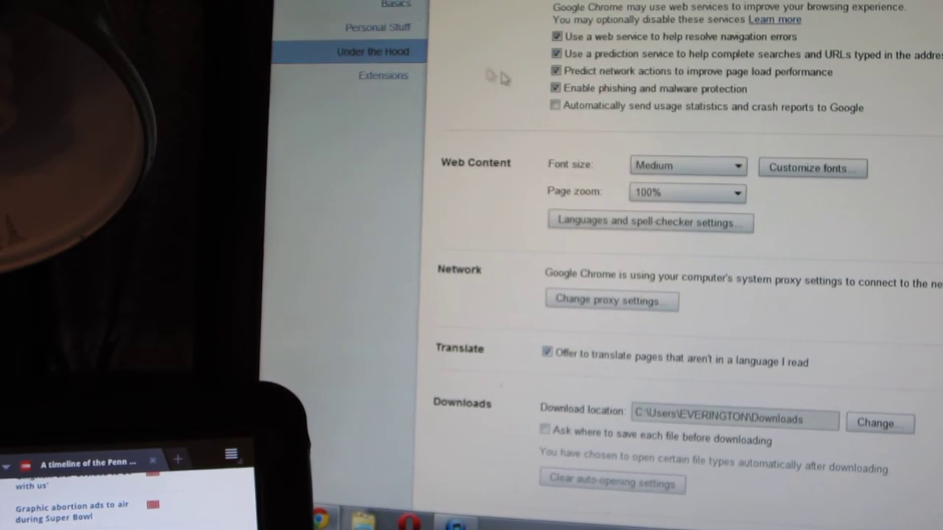
{"action": "scroll", "scroll_direction": "down", "scroll_amount": 3}
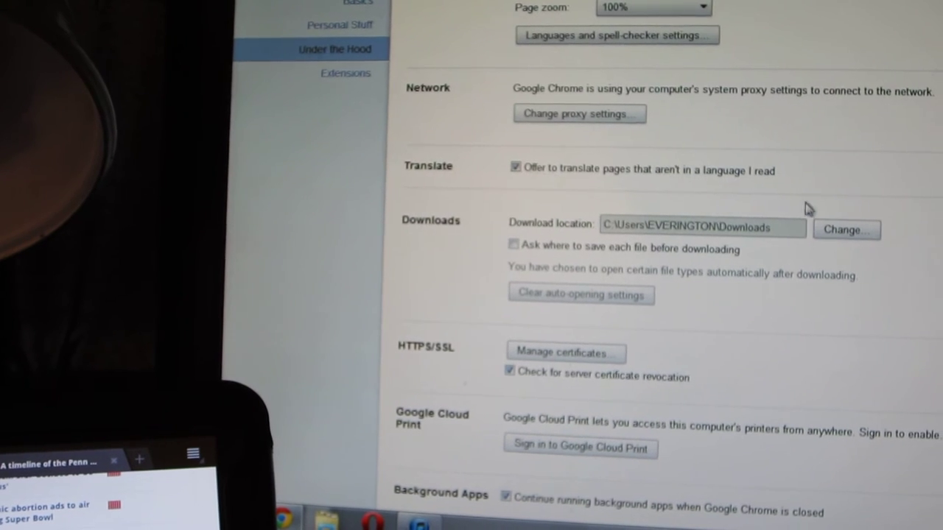
{"action": "scroll", "scroll_direction": "down", "scroll_amount": 3}
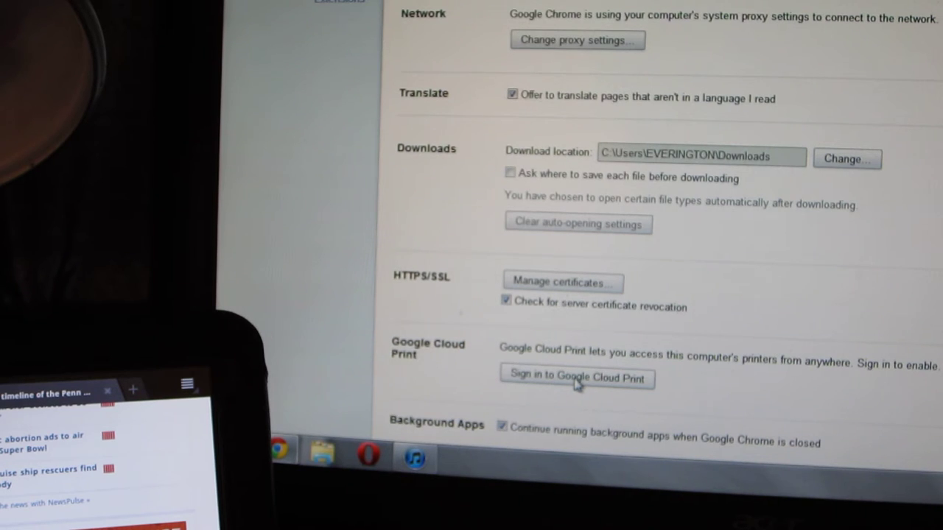
{"action": "left_click", "coordinate": [577, 378]}
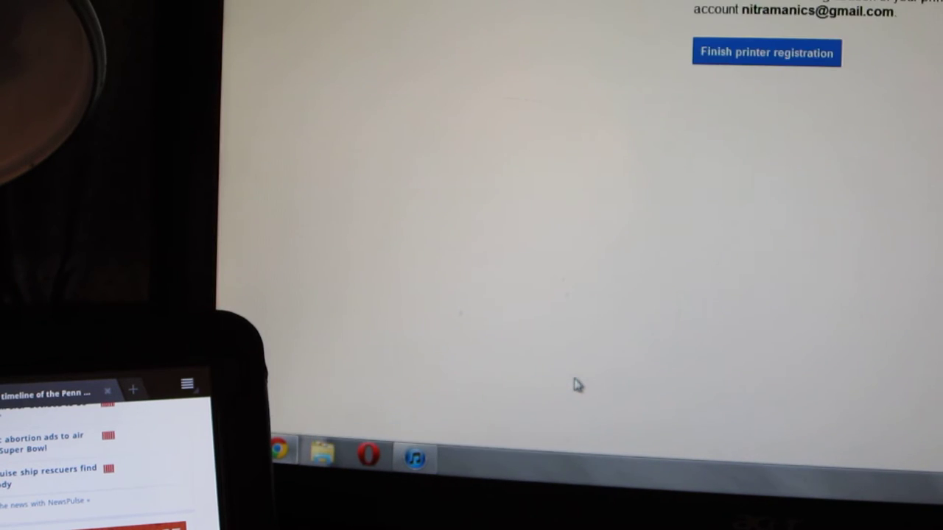
{"action": "mouse_move", "coordinate": [726, 244]}
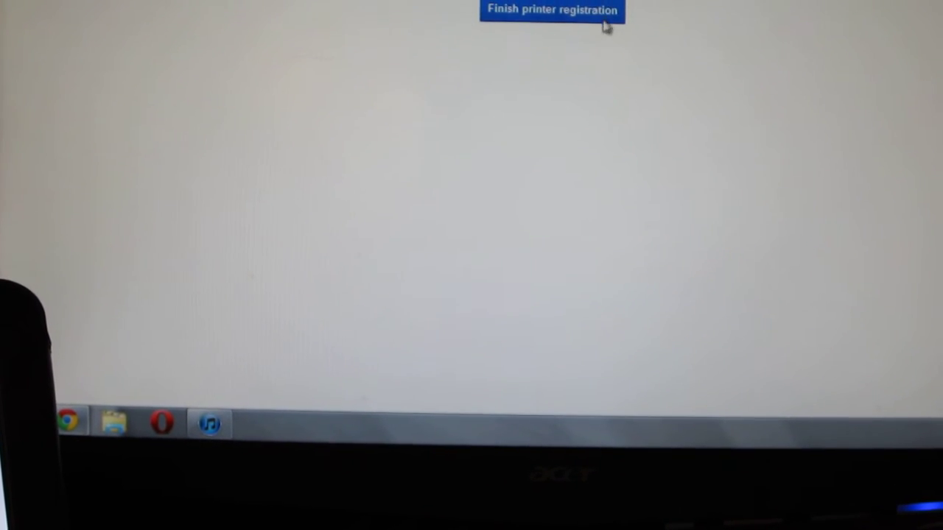
{"action": "left_click", "coordinate": [551, 9]}
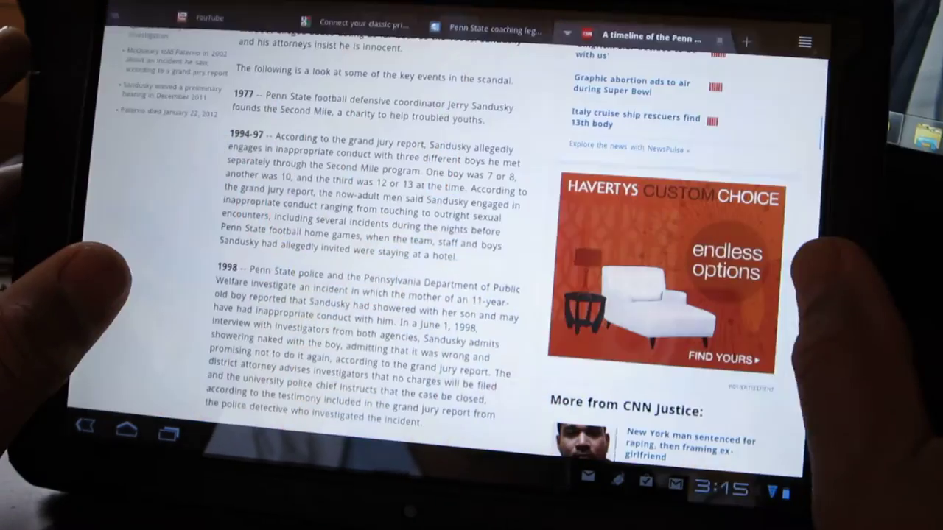
- Scroll through the CNN Penn State timeline article on the tablet
{"action": "scroll", "scroll_direction": "up", "scroll_amount": 3}
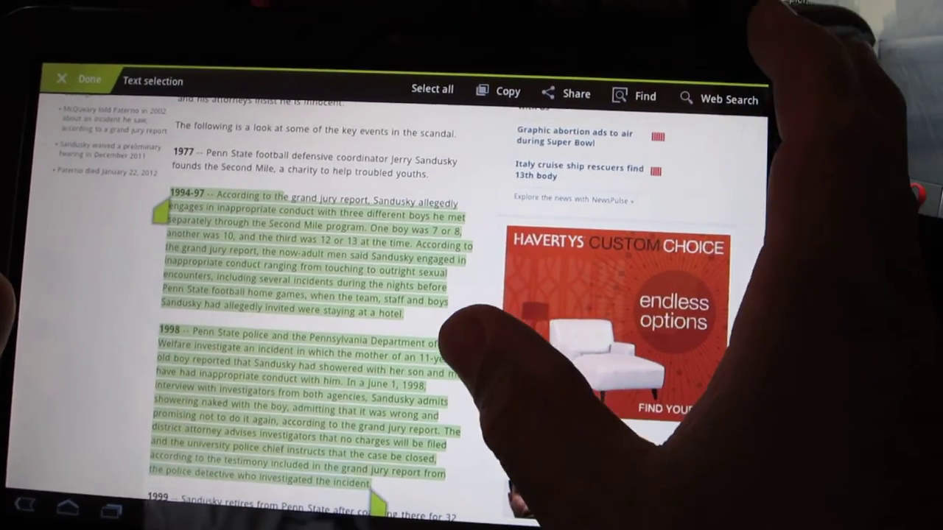
- Share the selected 1994-97 and 1998 paragraphs to Cloud Print for printing
{"action": "left_click", "coordinate": [576, 93]}
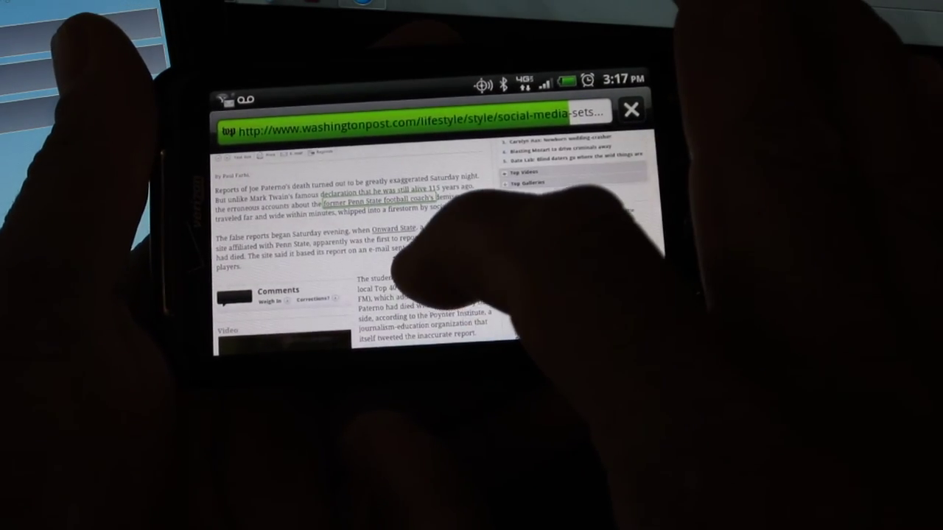
- Scroll down the Washington Post Paterno article to the passage to print
{"action": "scroll", "scroll_direction": "down", "scroll_amount": 3}
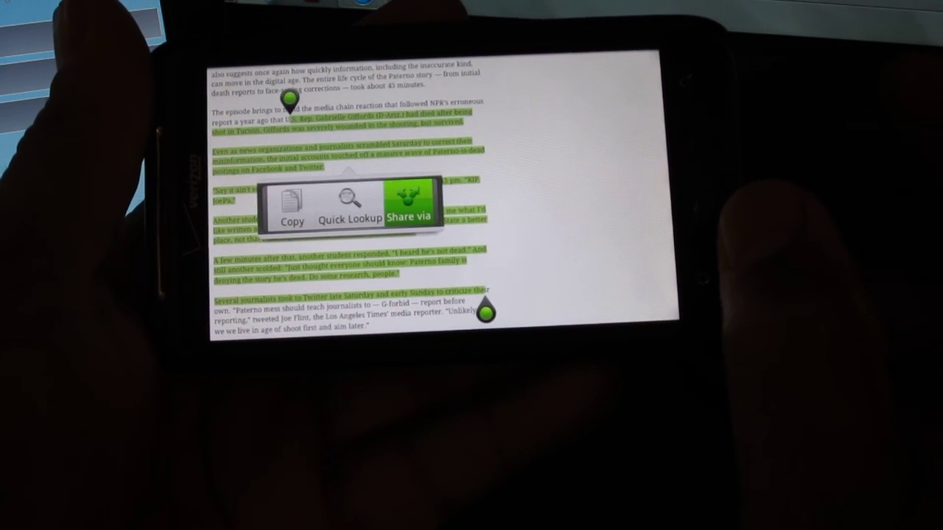
- Share the selected passage via Cloud Print and send it to the Canon MP190
{"action": "left_click", "coordinate": [410, 204]}
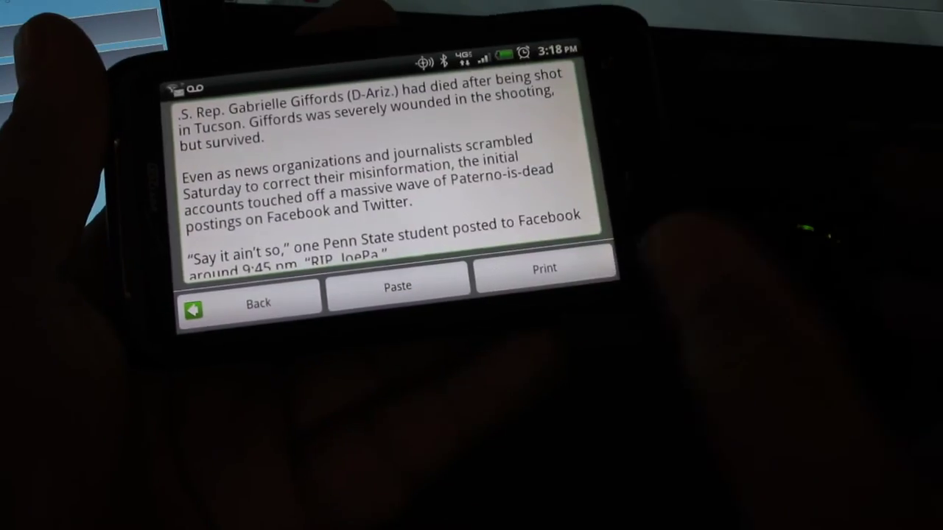
{"action": "left_click", "coordinate": [546, 268]}
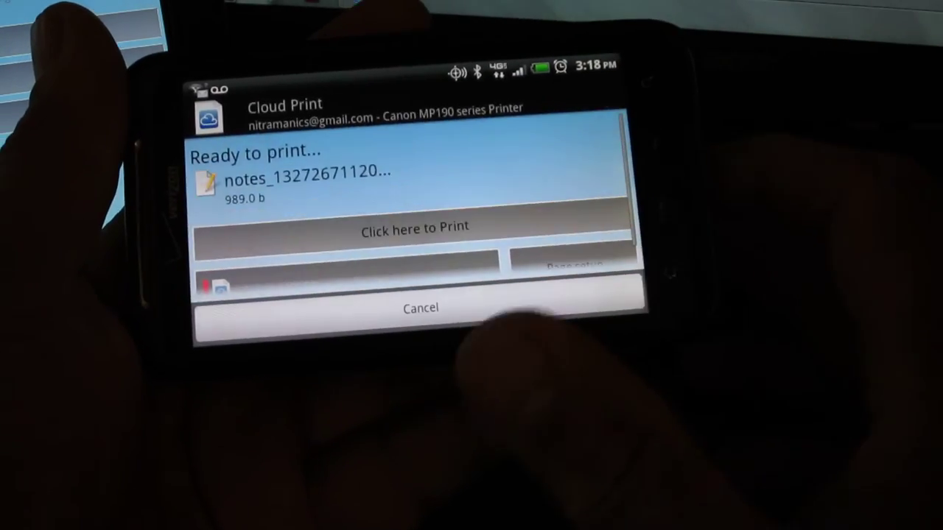